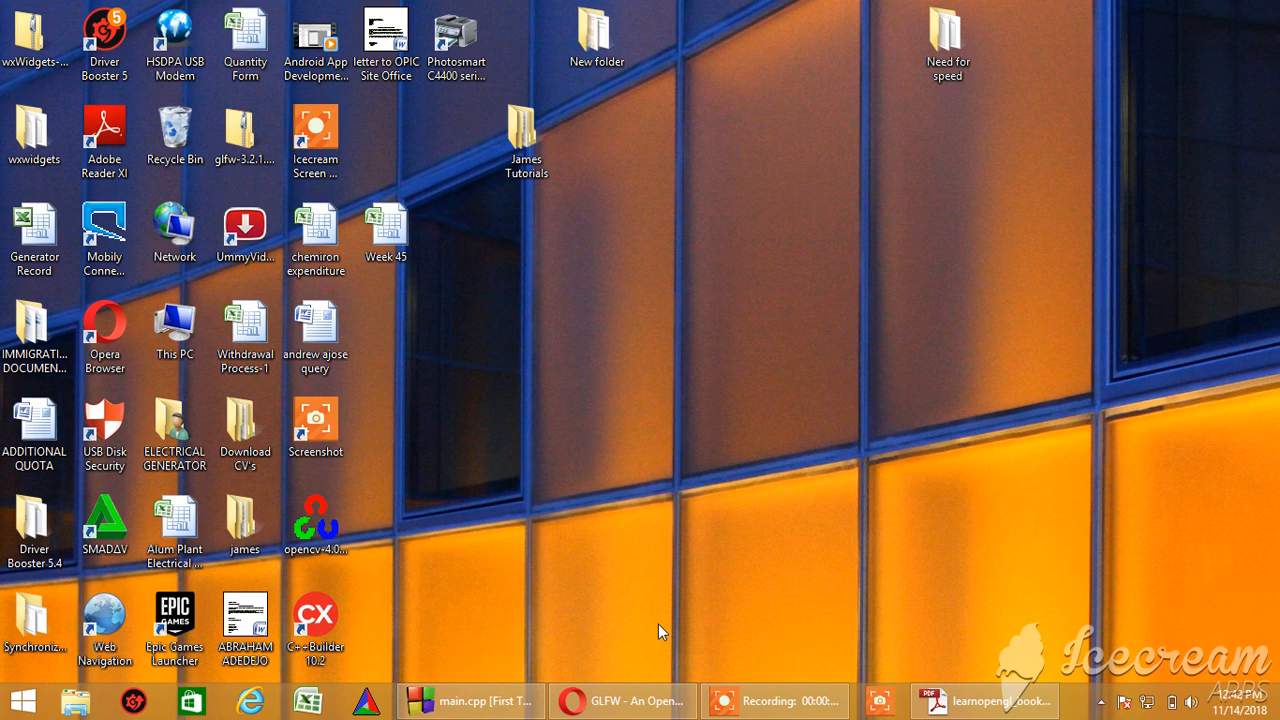
mouse_move(562, 596)
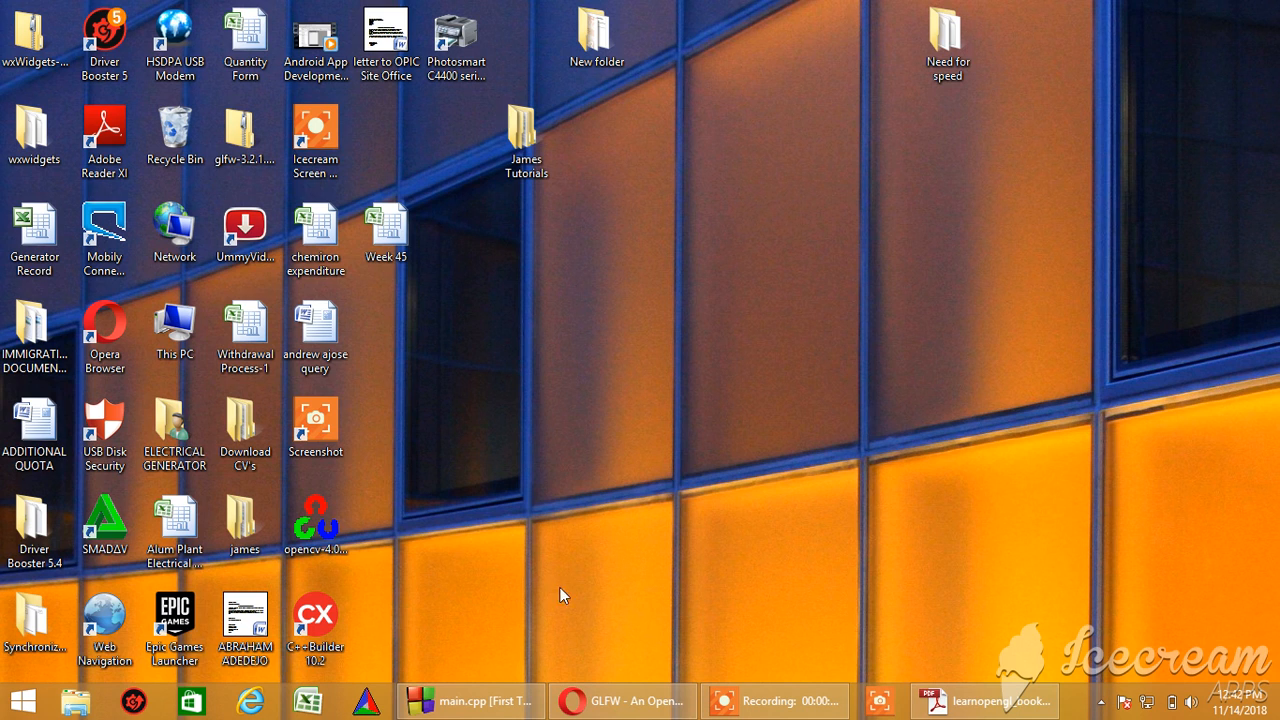
mouse_move(770, 496)
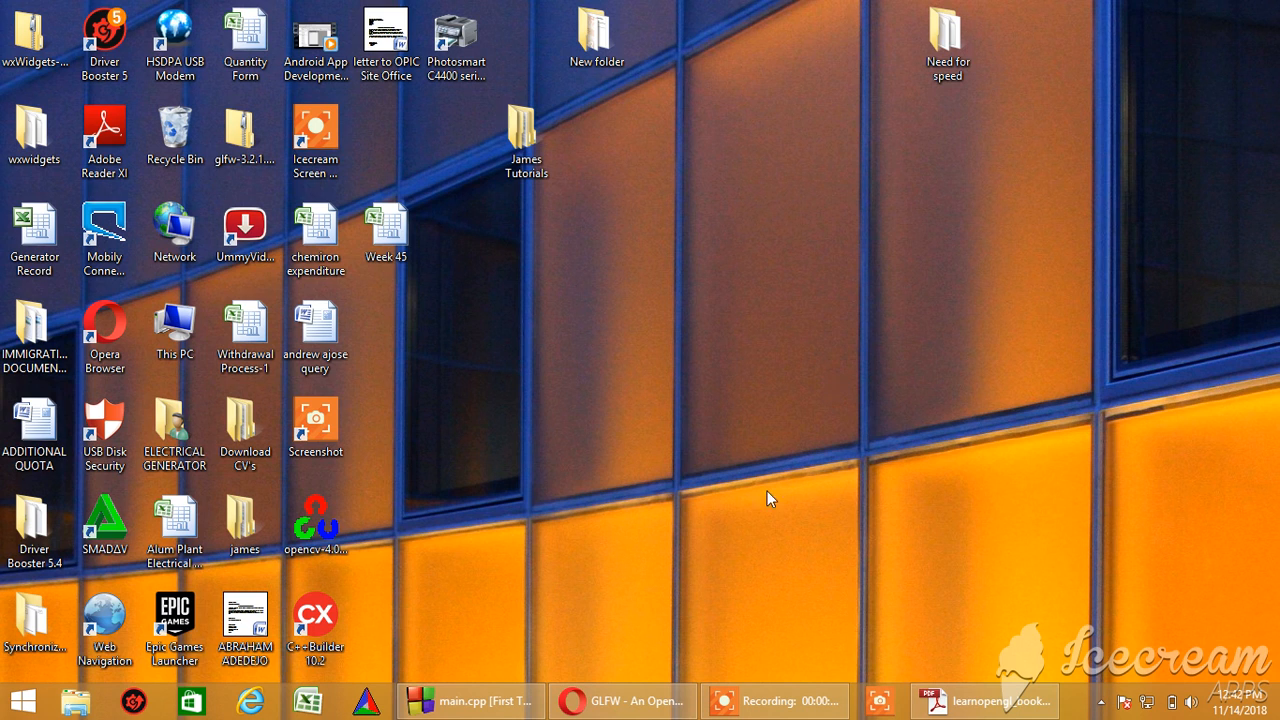
mouse_move(826, 478)
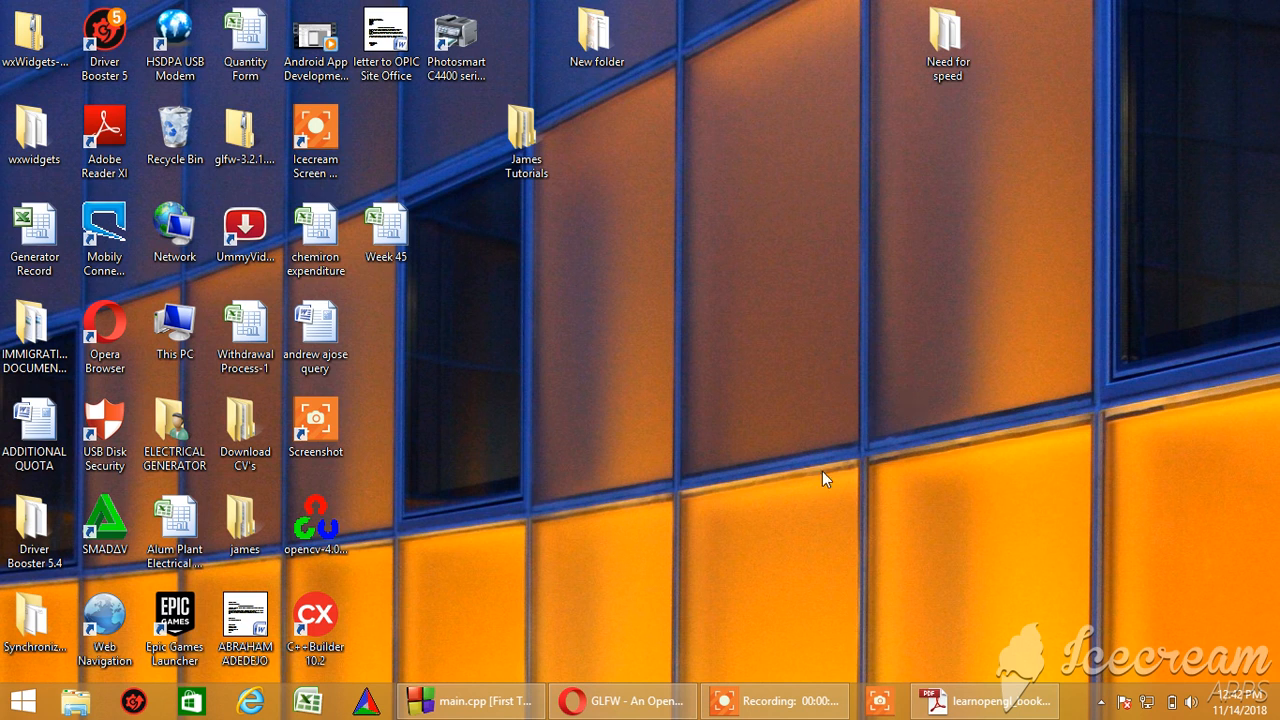
mouse_move(744, 548)
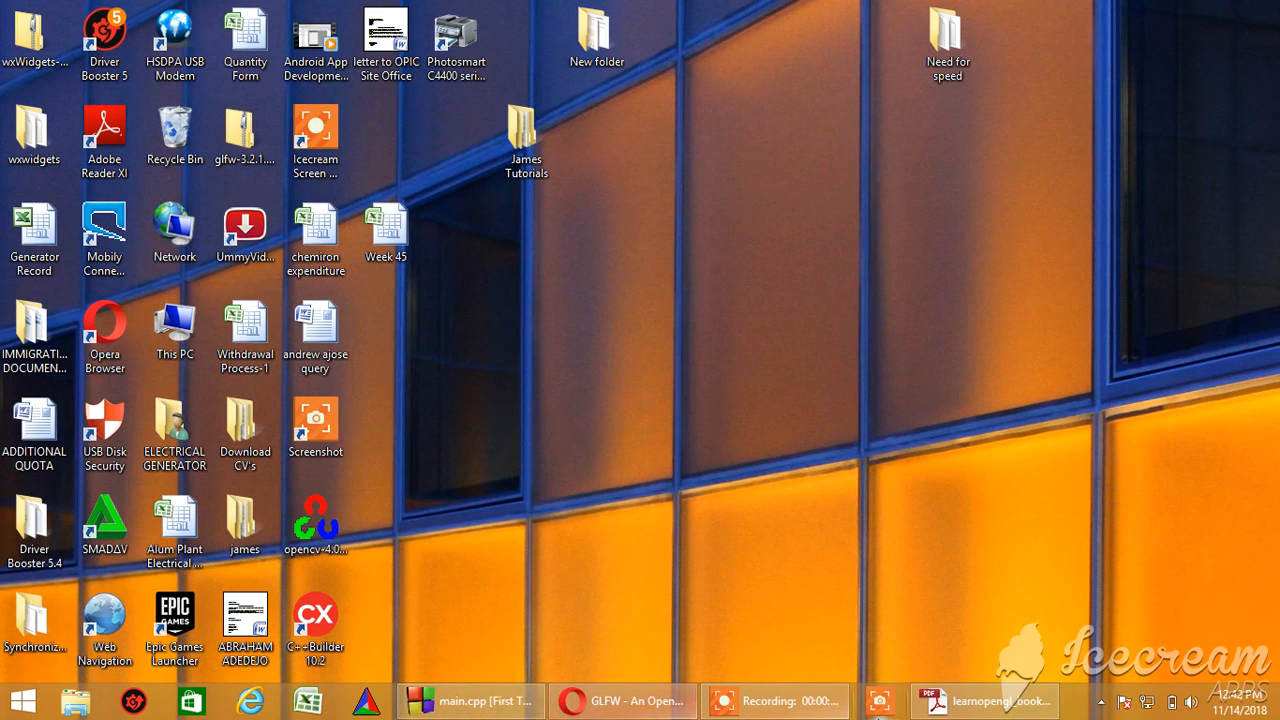
Bring learnopengl_book.pdf to the front and read page 18 down to the Khronos specification paragraph
click(984, 696)
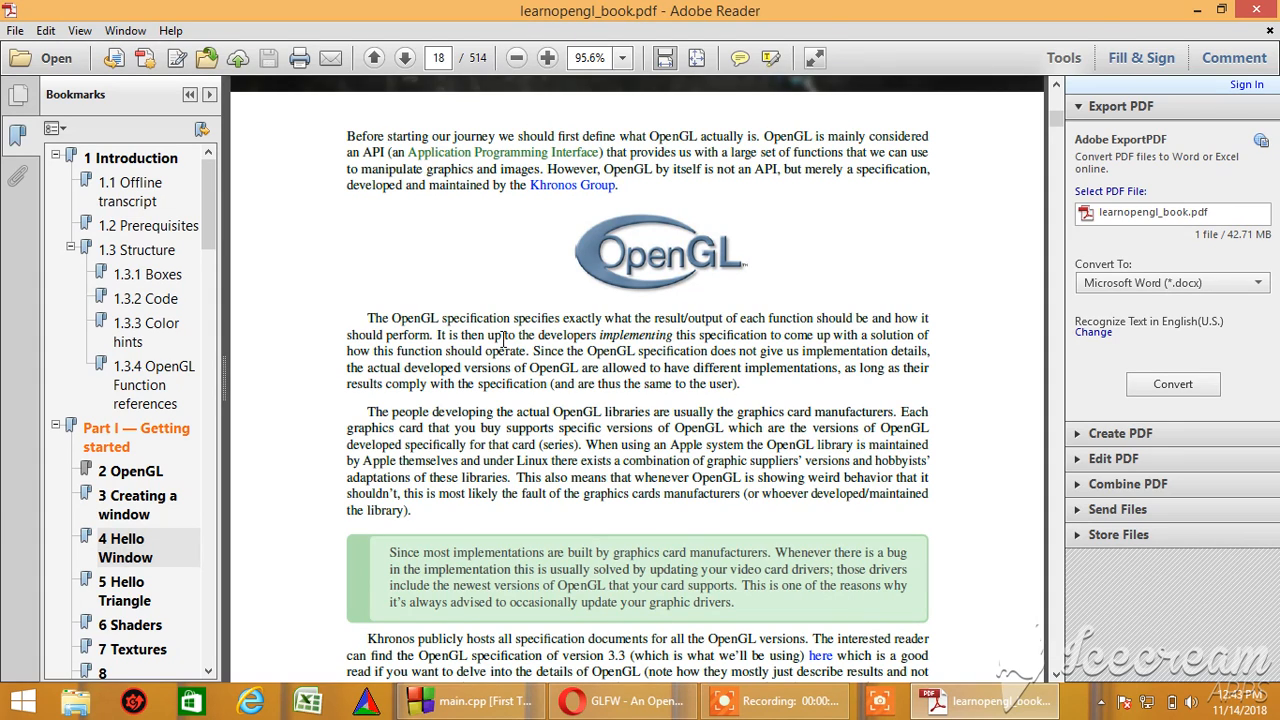
scroll(down, 3)
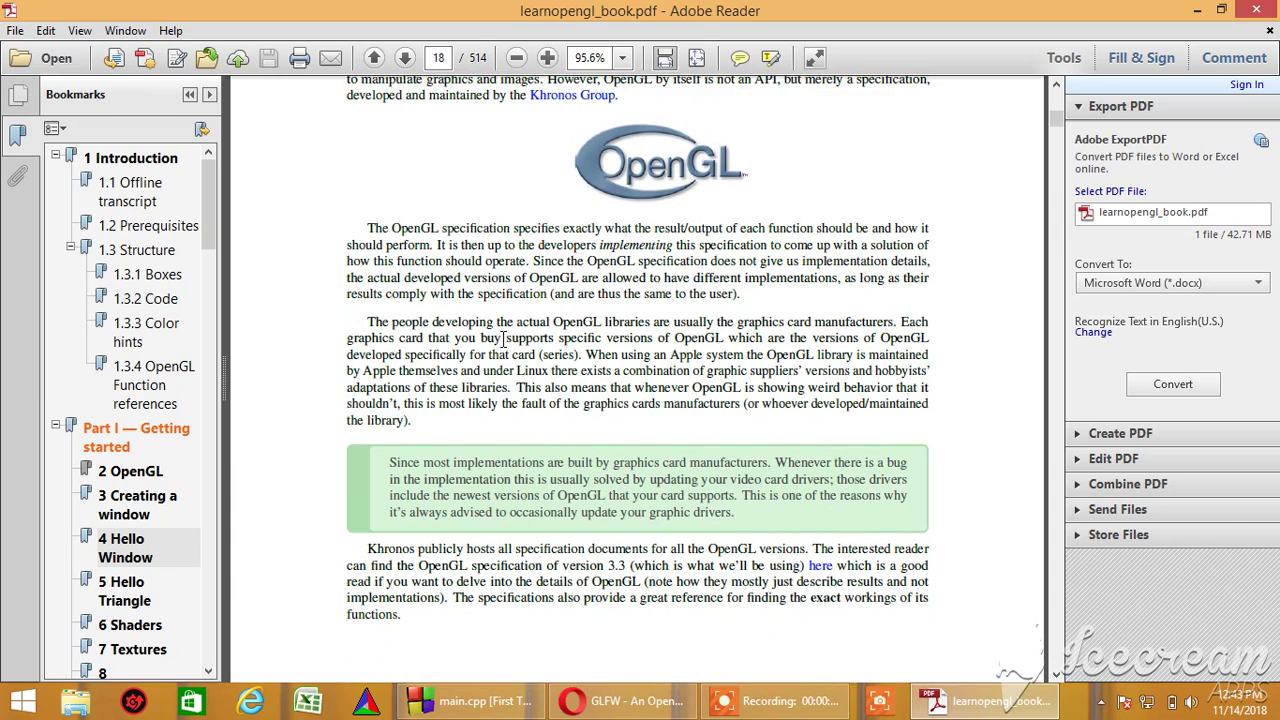
scroll(down, 3)
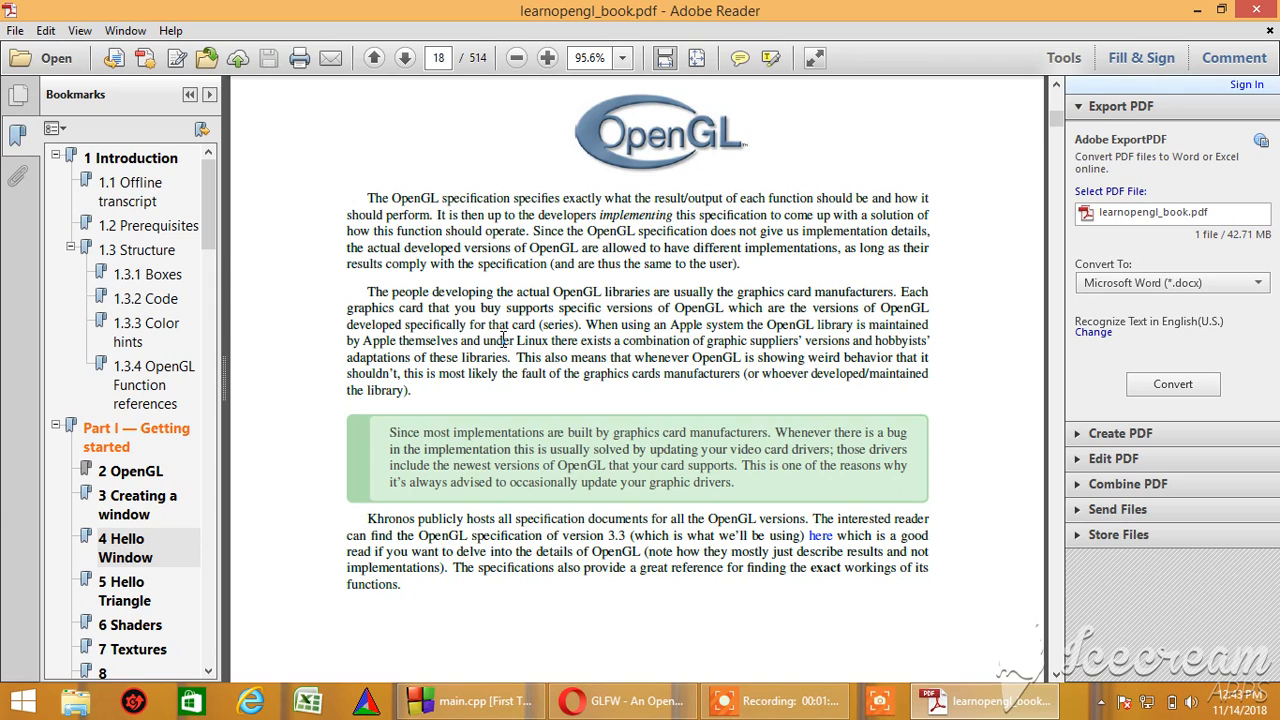
scroll(down, 3)
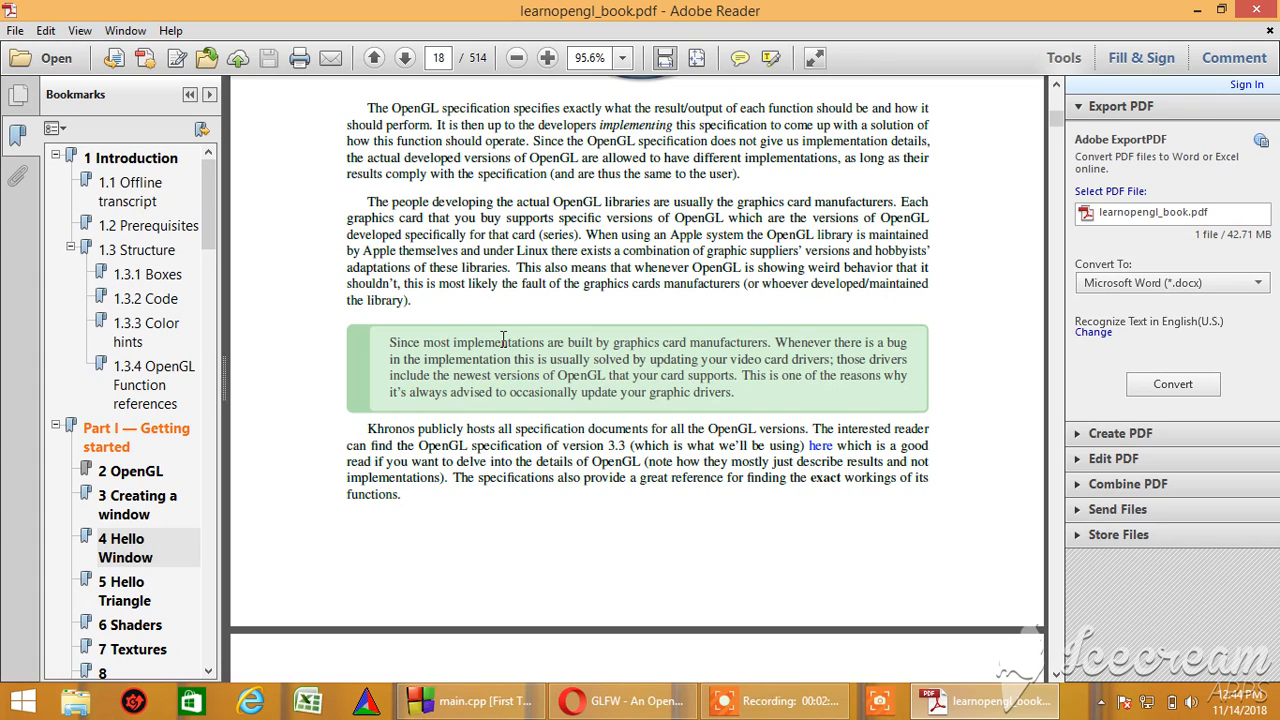
Scroll past the page break to page 19, section 2.1 Core-profile vs Immediate mode
scroll(down, 3)
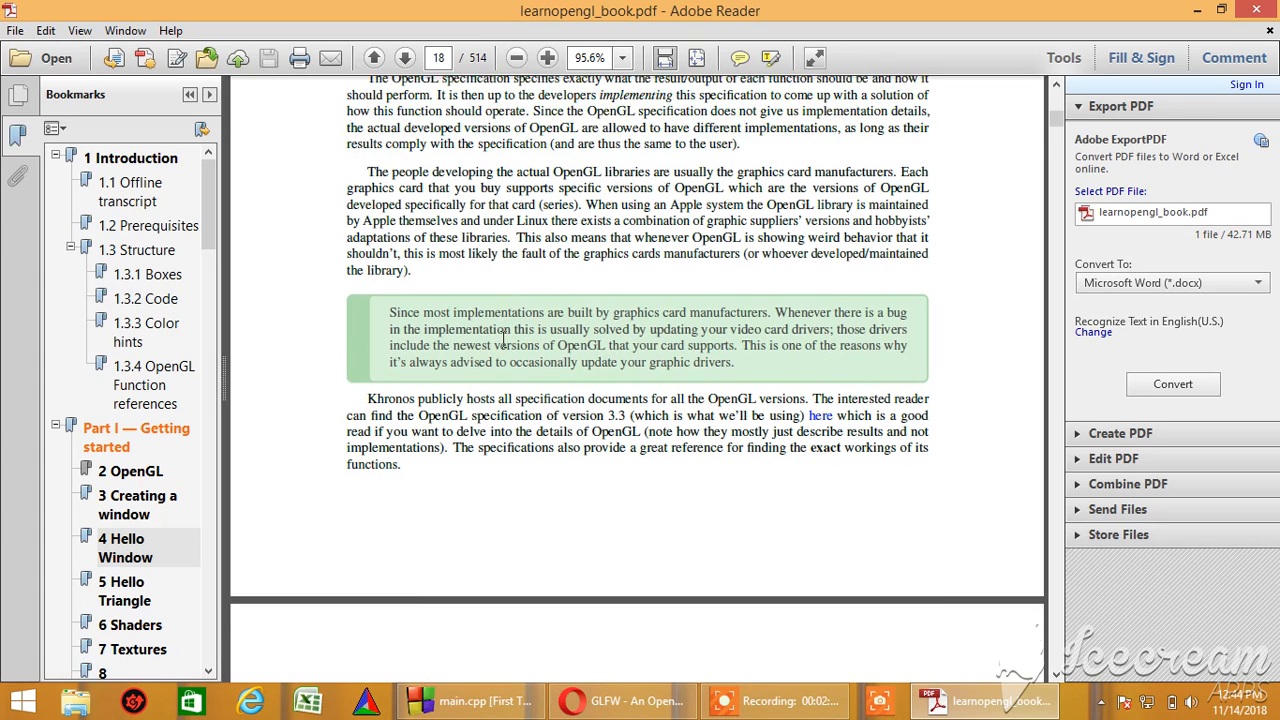
scroll(down, 3)
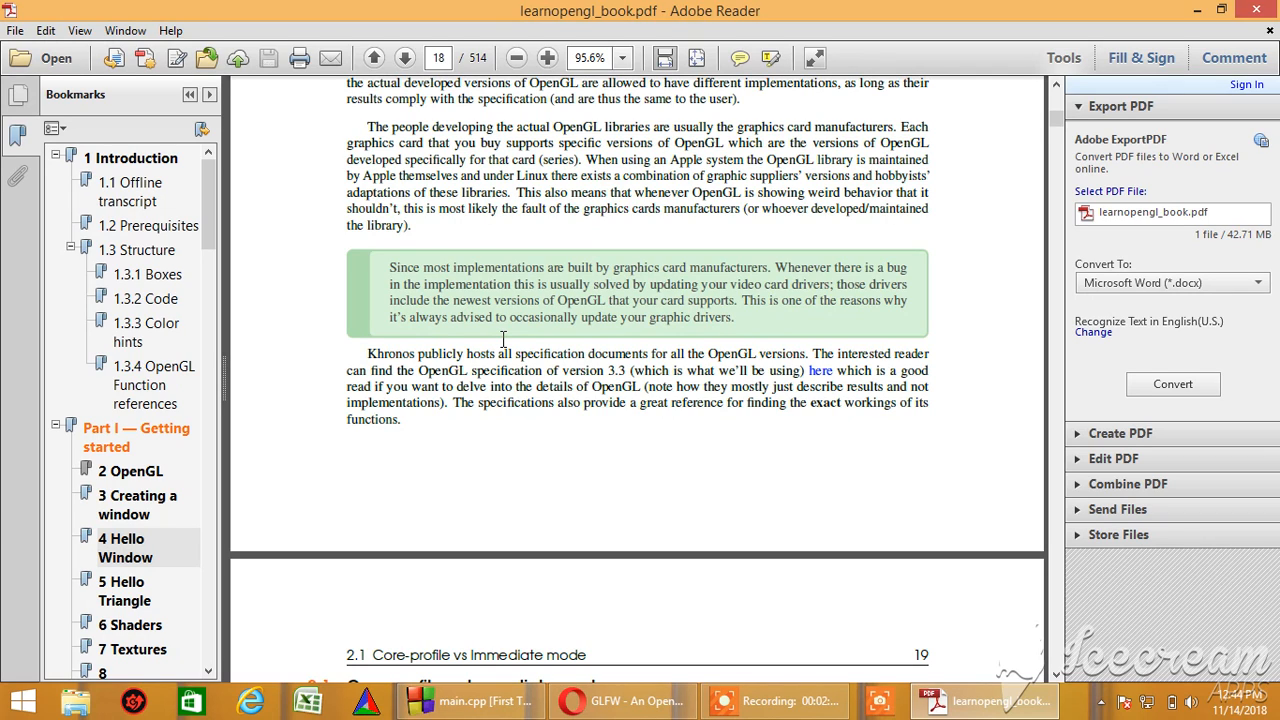
mouse_move(602, 378)
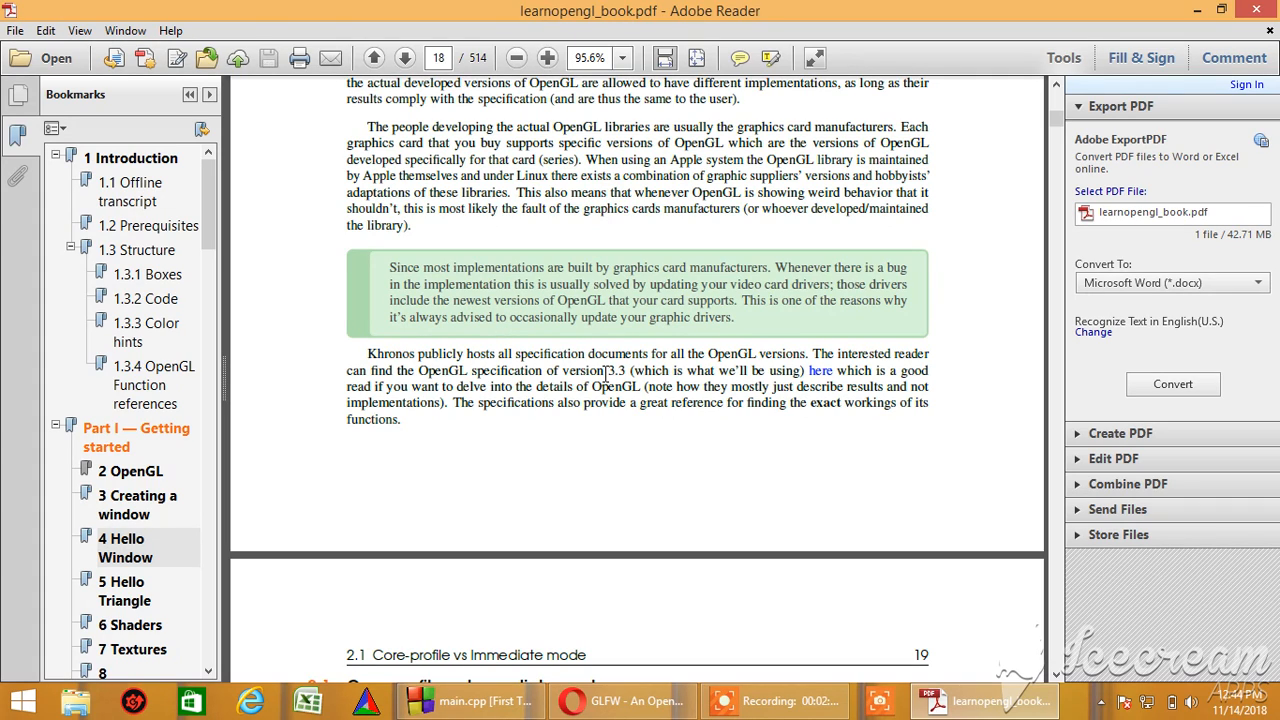
mouse_move(636, 412)
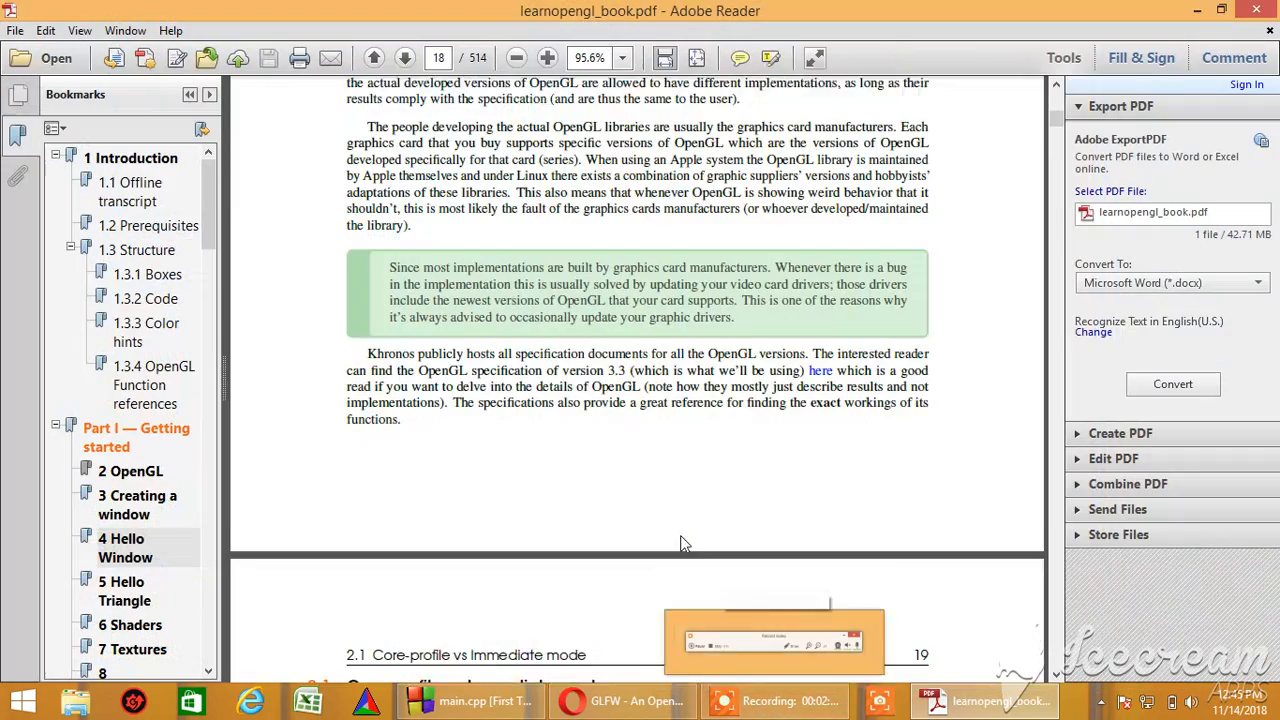
scroll(down, 3)
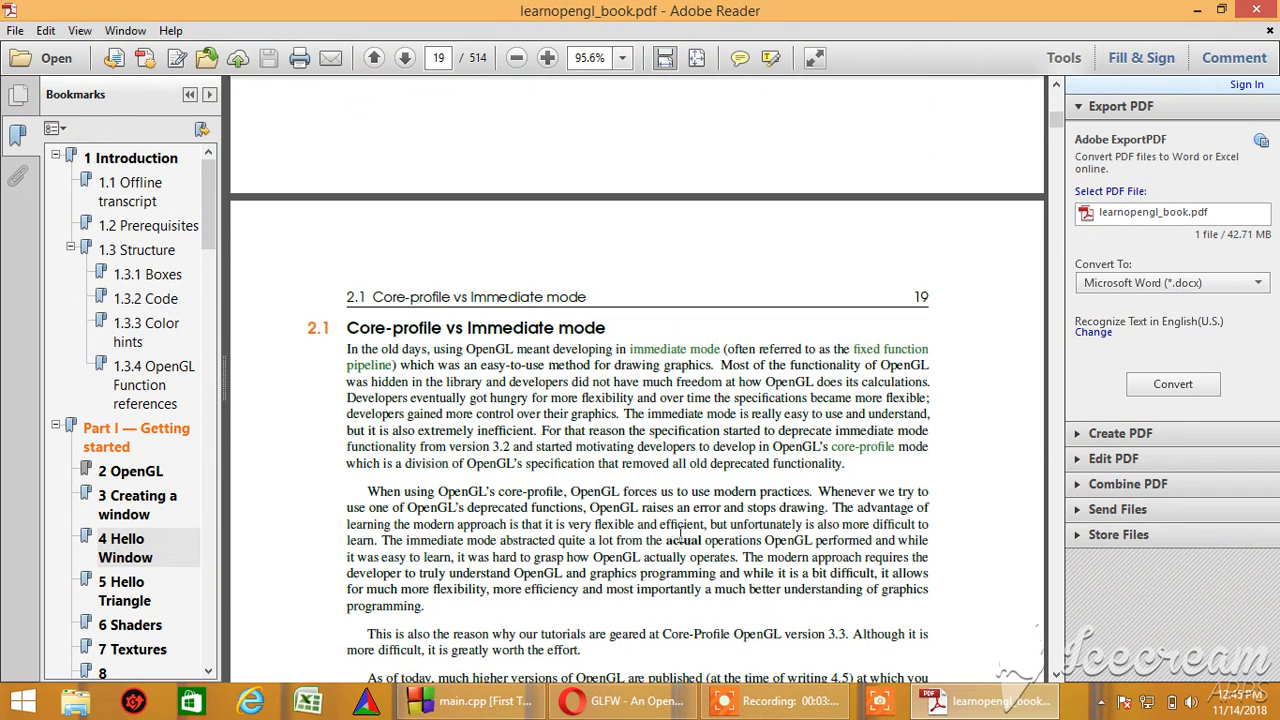
Read further in section 2.1 to the paragraph on OpenGL 3.3 versus 4.5
scroll(down, 3)
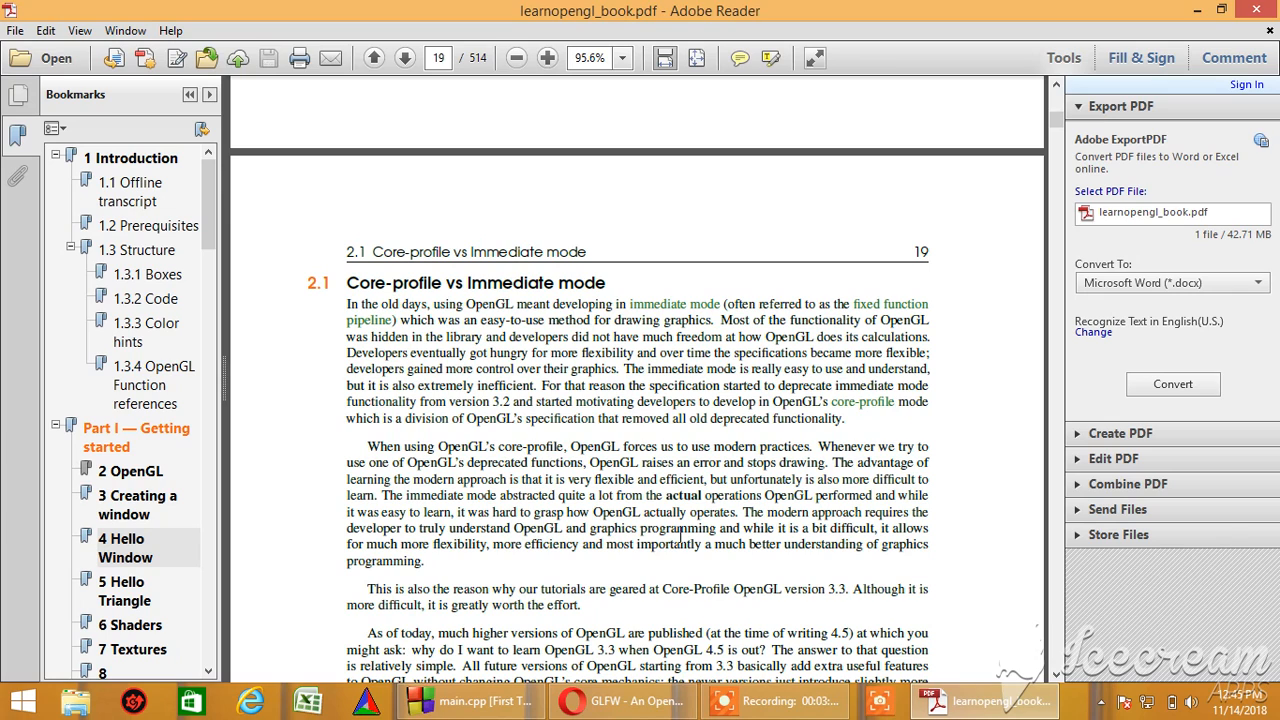
scroll(down, 3)
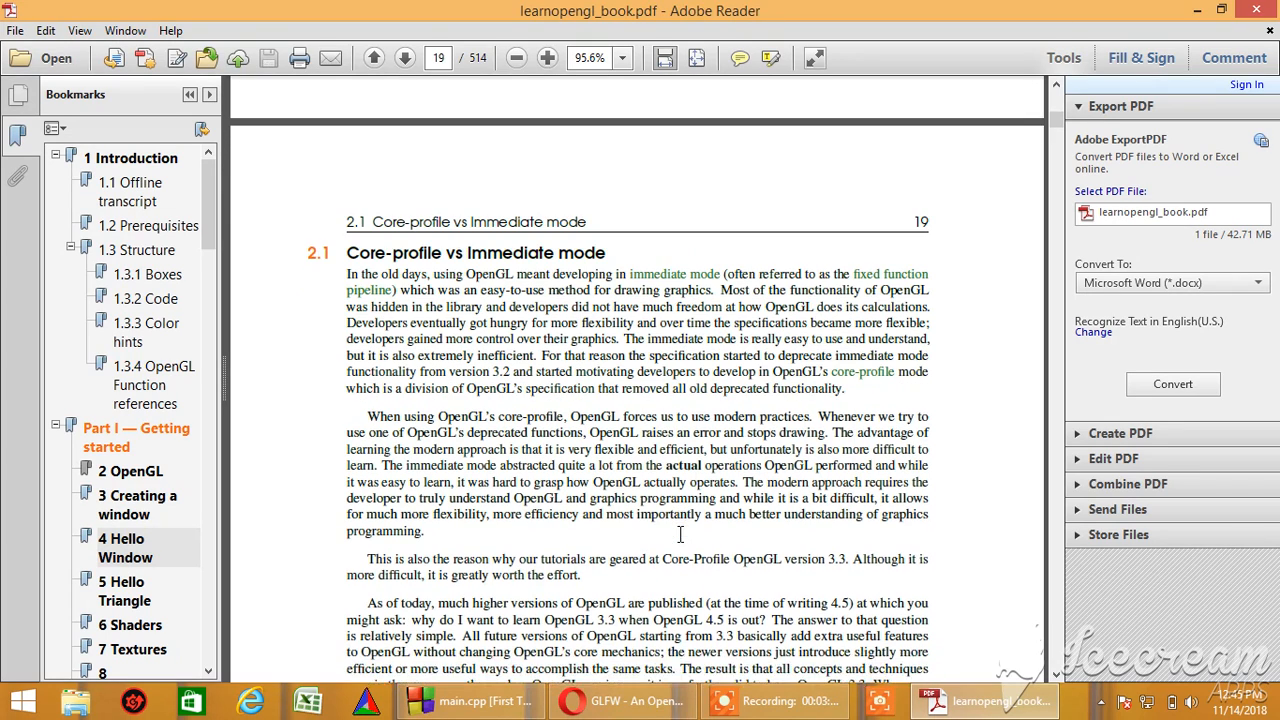
scroll(down, 3)
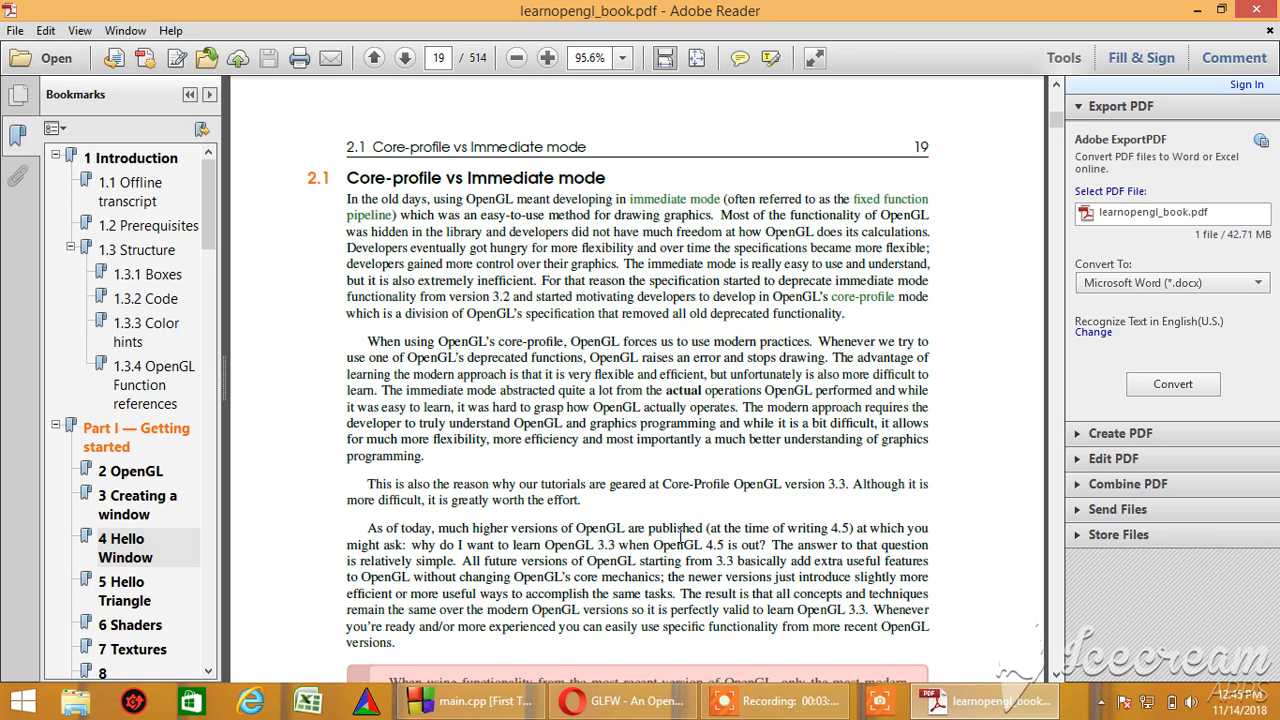
Skim down past the Extensions section to page 20's section 2.3 State machine
scroll(down, 3)
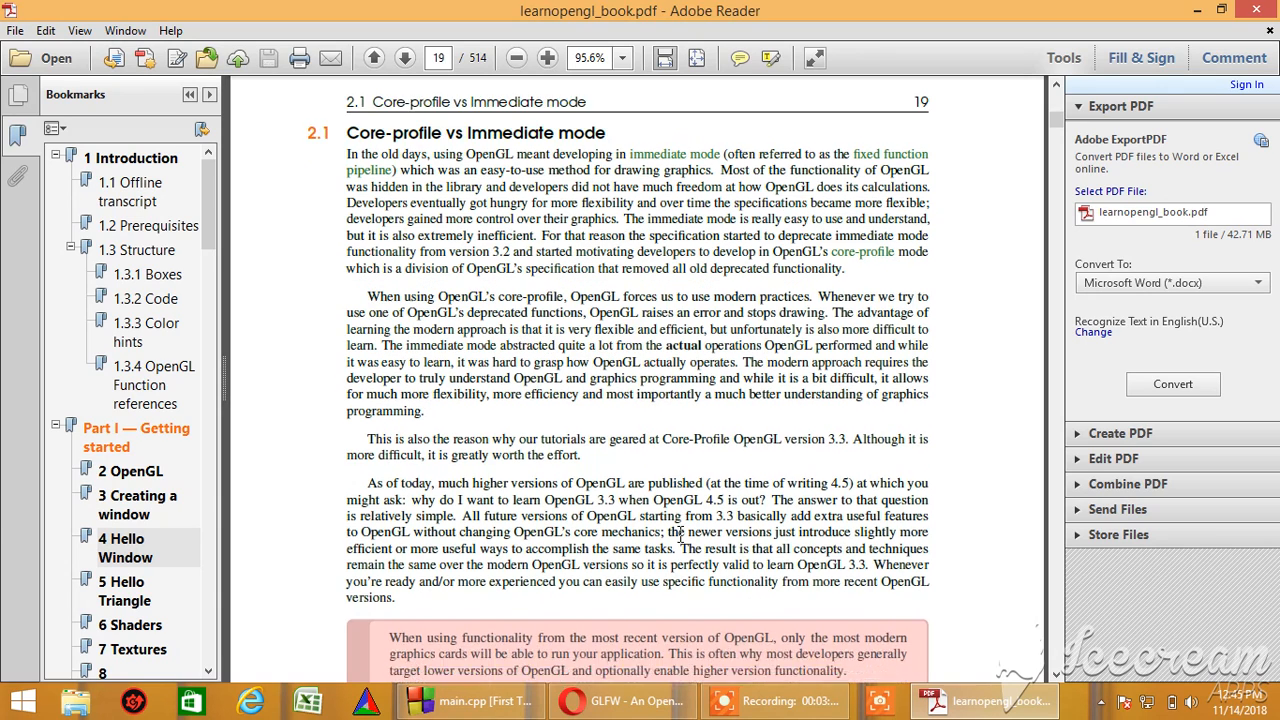
scroll(down, 3)
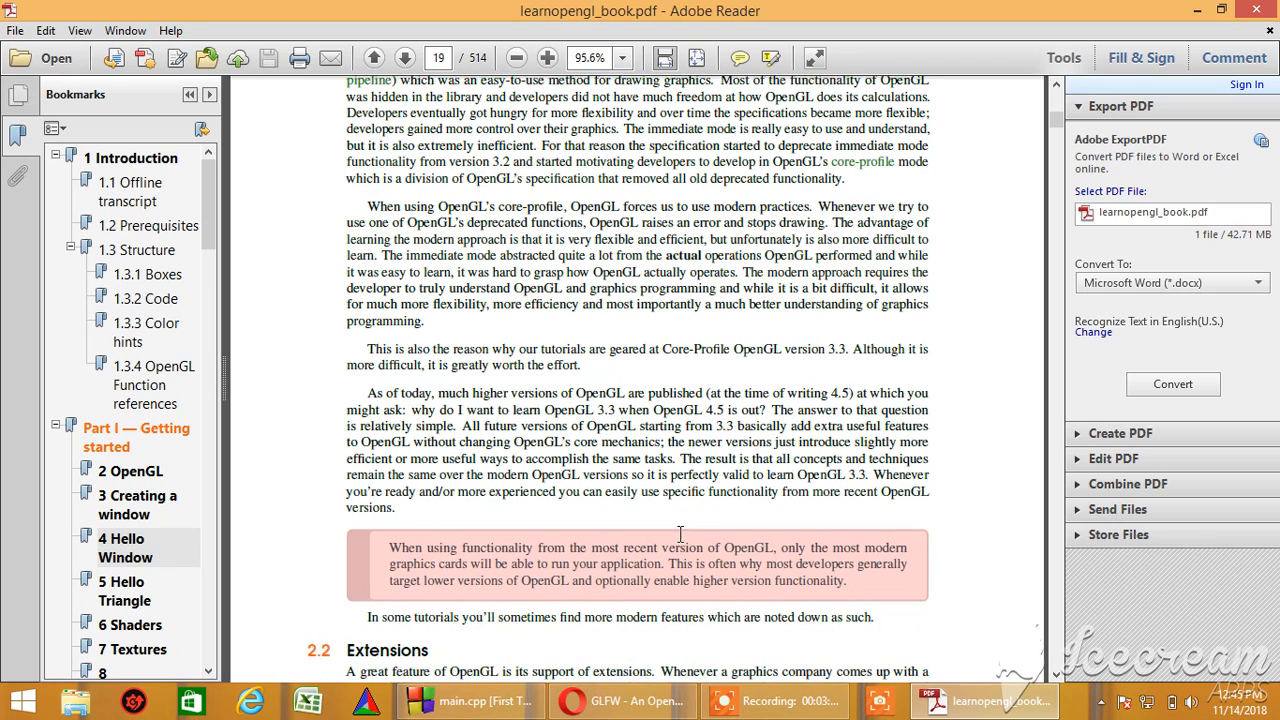
scroll(down, 3)
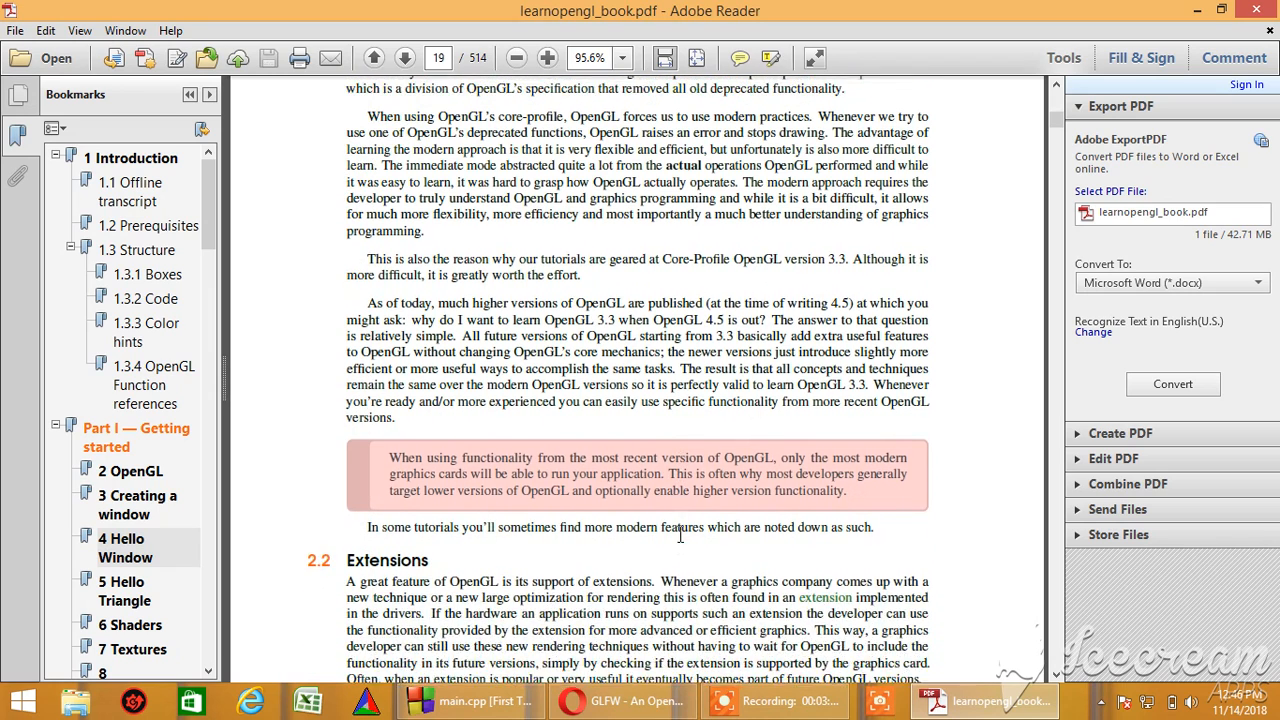
scroll(down, 3)
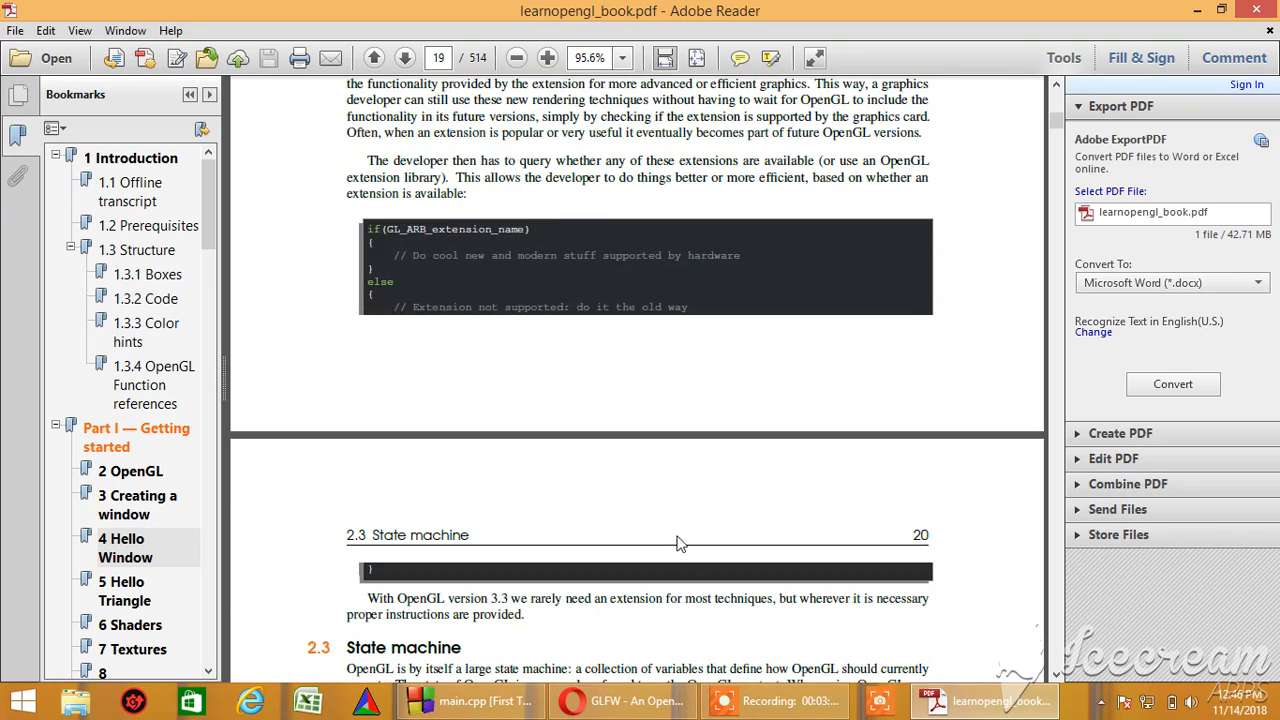
mouse_move(148, 512)
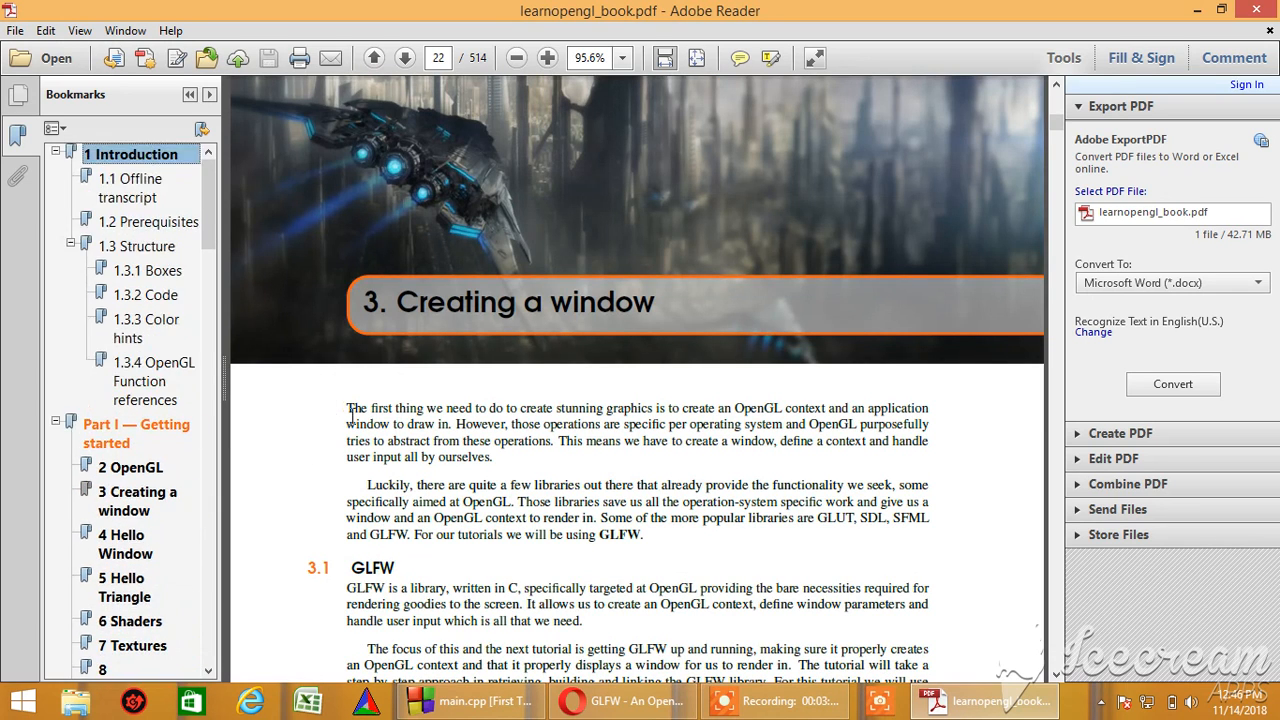
Return to section 2.2 Extensions on page 19 with its extension-check code example
click(370, 56)
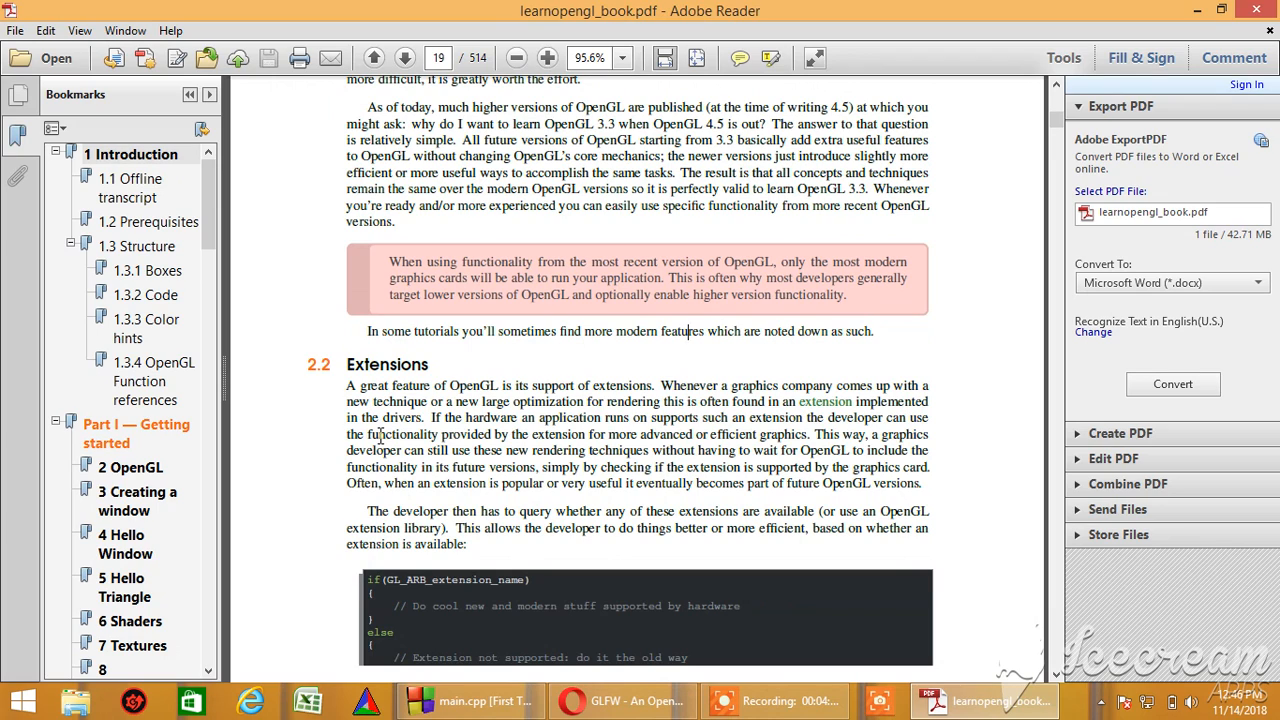
mouse_move(336, 434)
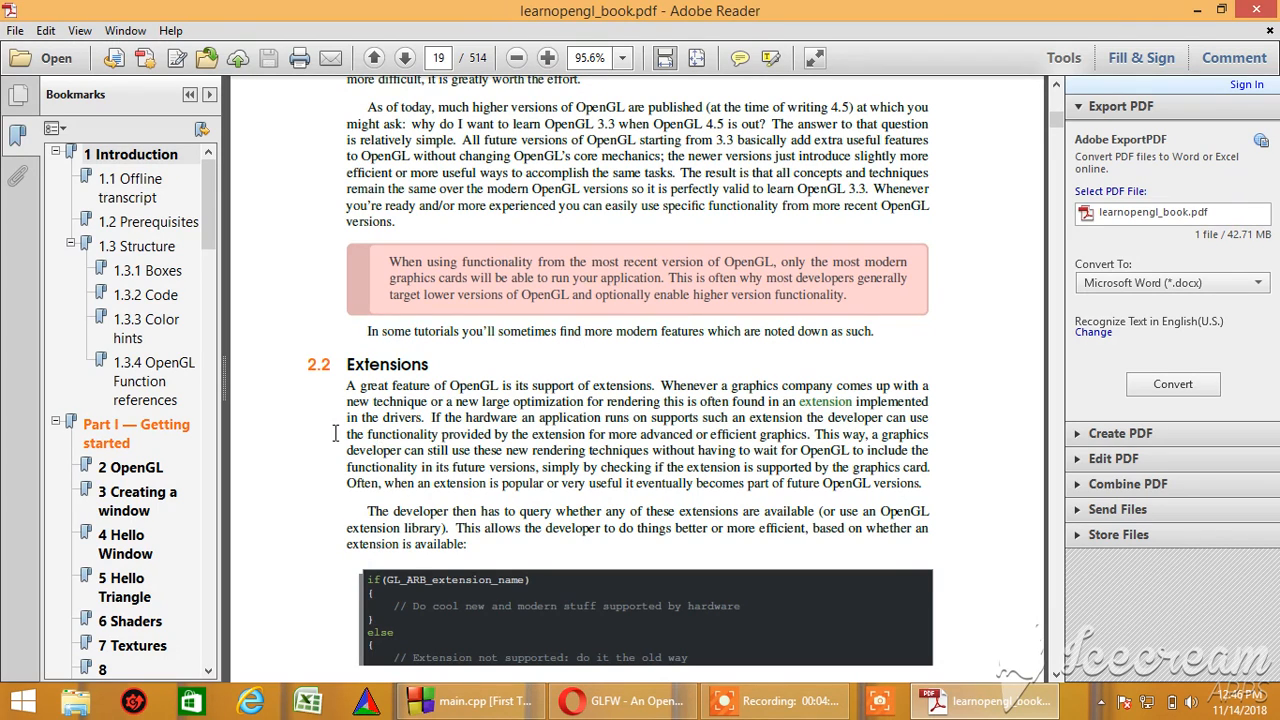
mouse_move(452, 384)
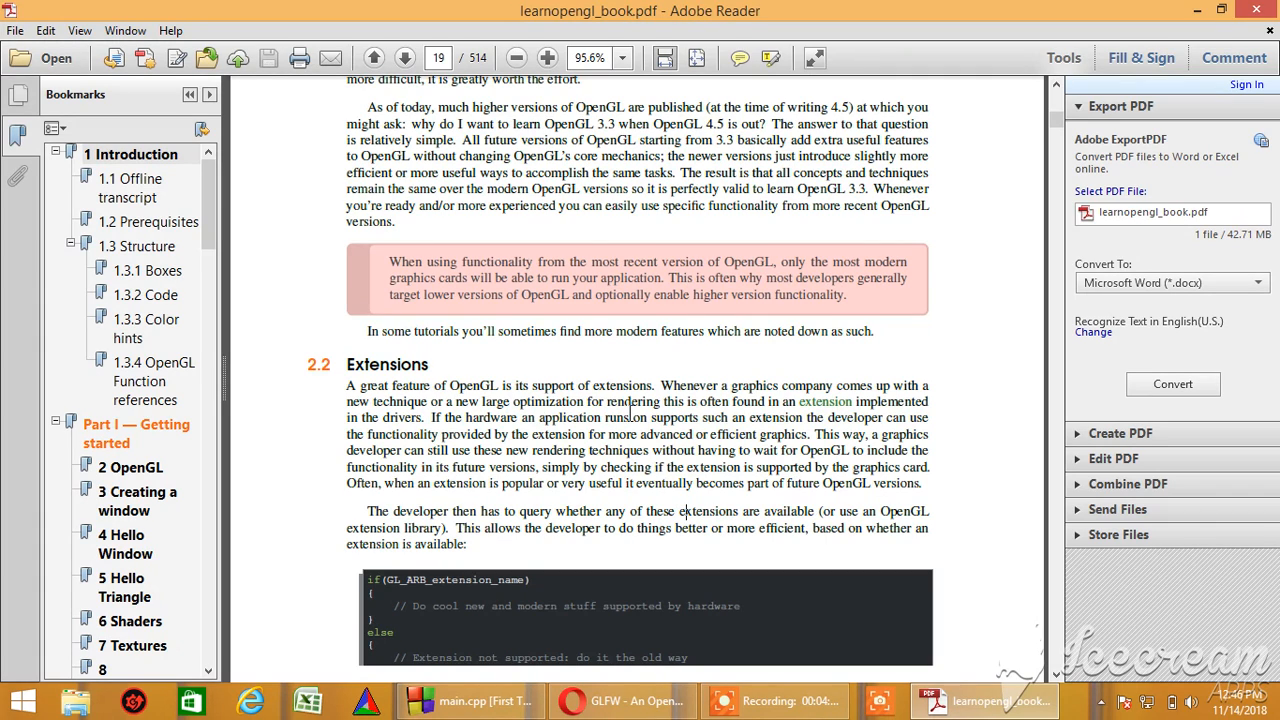
mouse_move(664, 418)
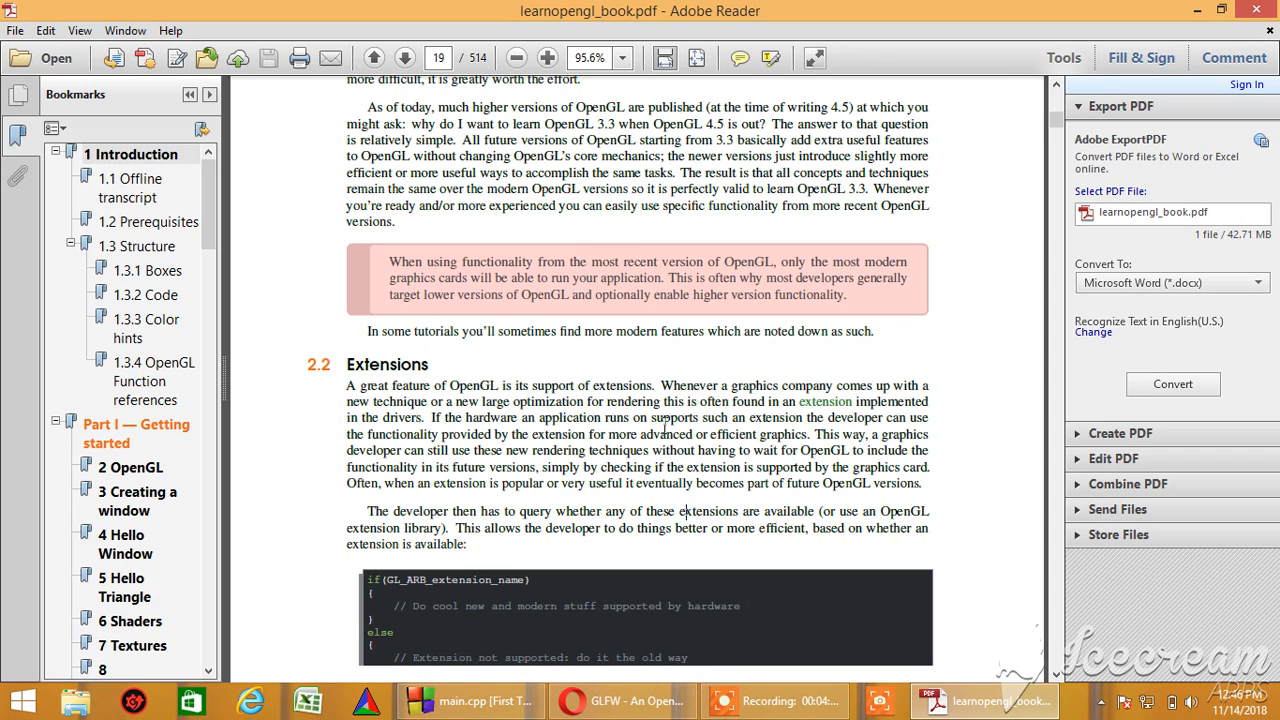
mouse_move(722, 424)
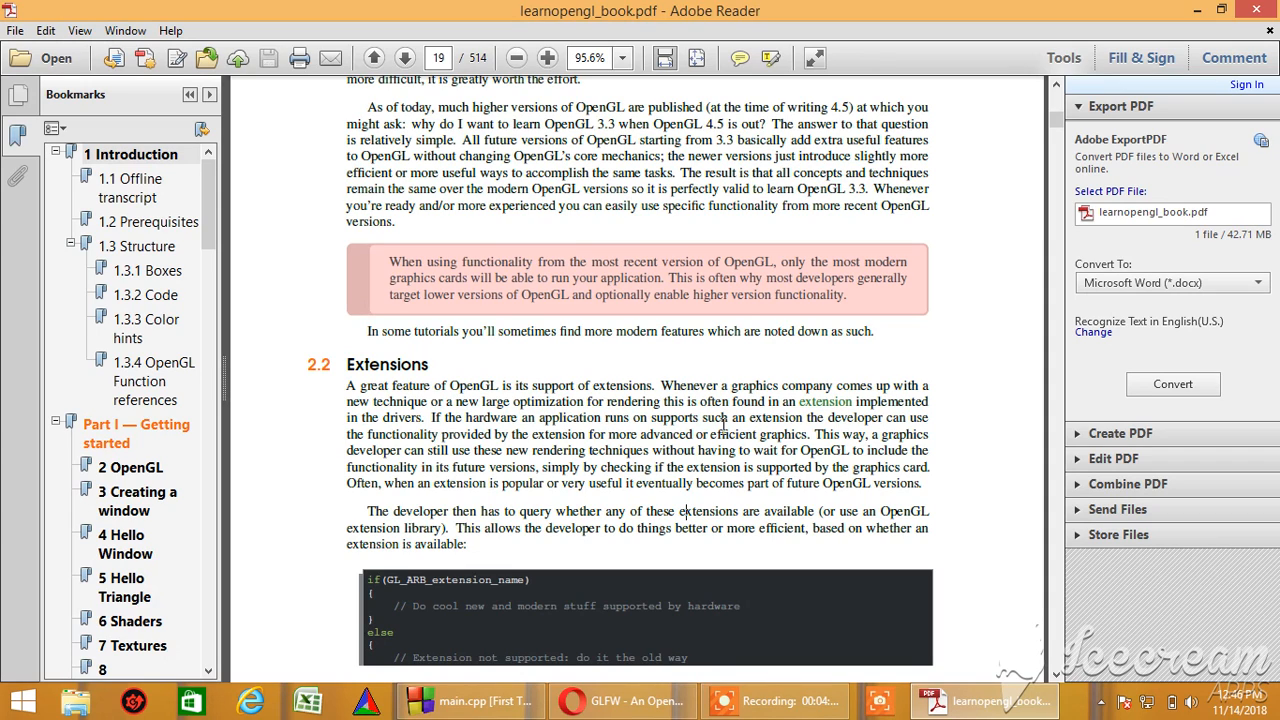